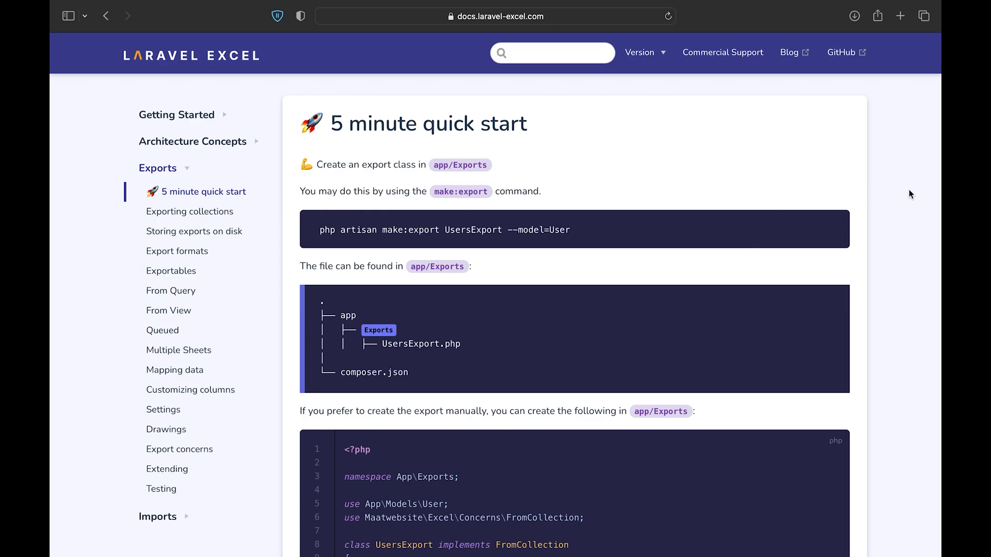
mouse_move(547, 231)
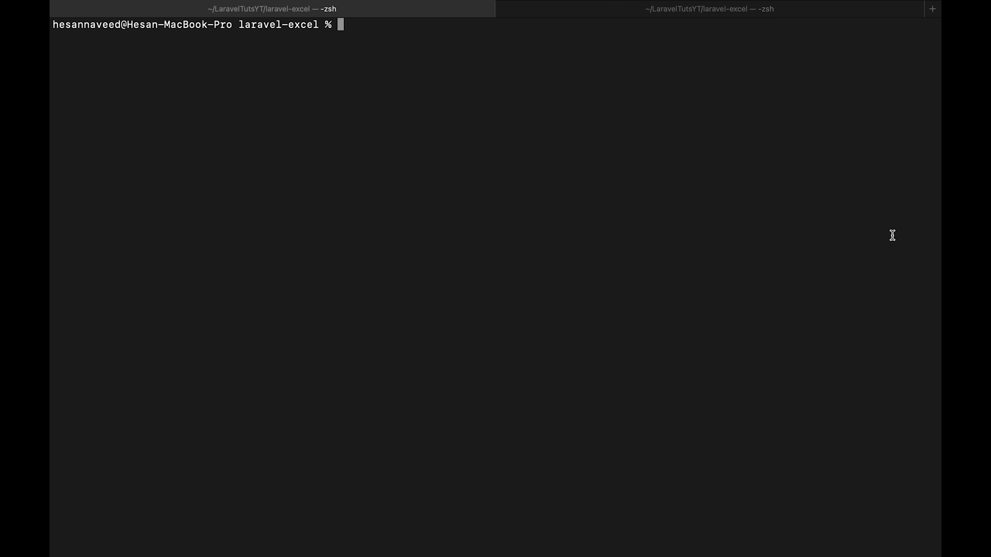
Run php artisan make:export UsersExport --model=User to generate the export class
text(php artisan make:export UsersExport --model=User)
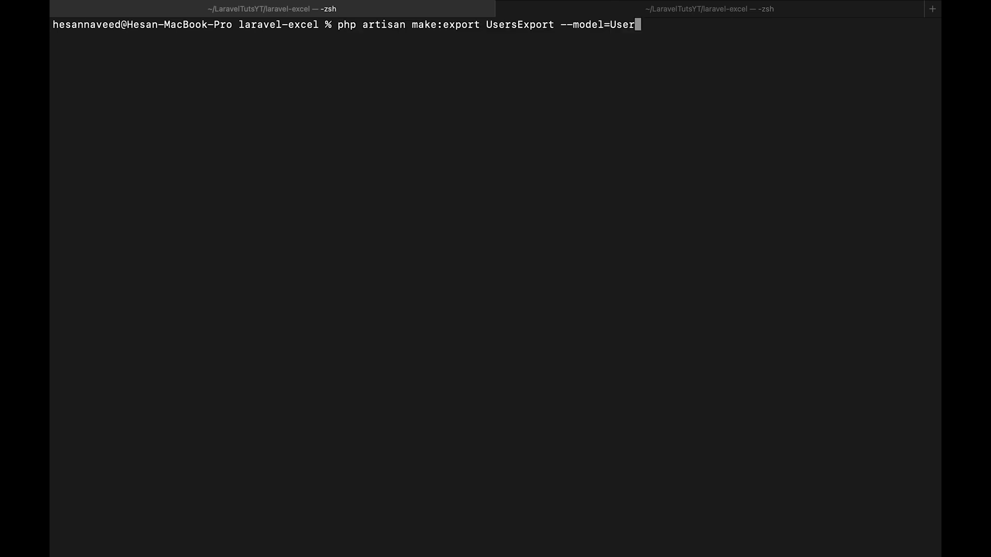
key(Return)
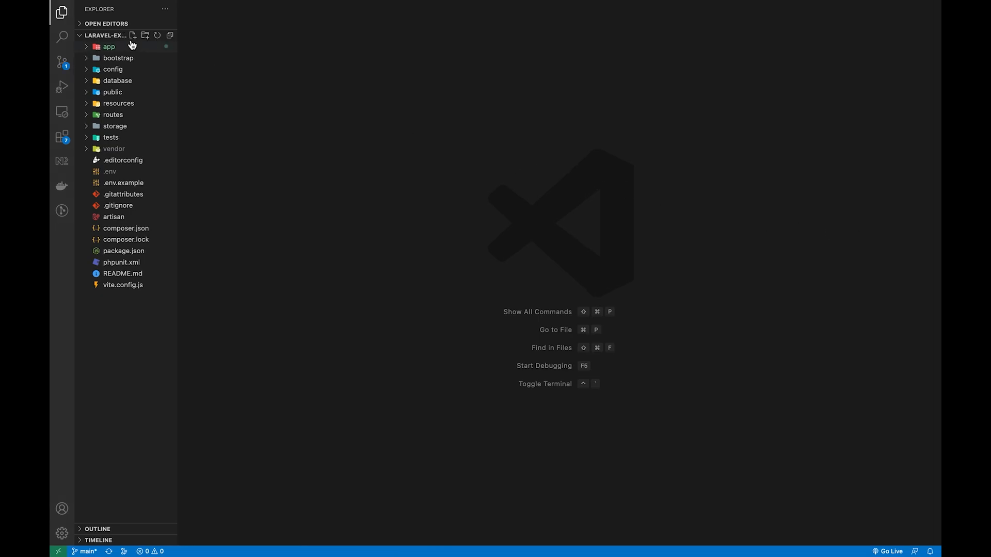
Expand app/Exports in the Explorer to reveal the generated UsersExport.php
click(109, 45)
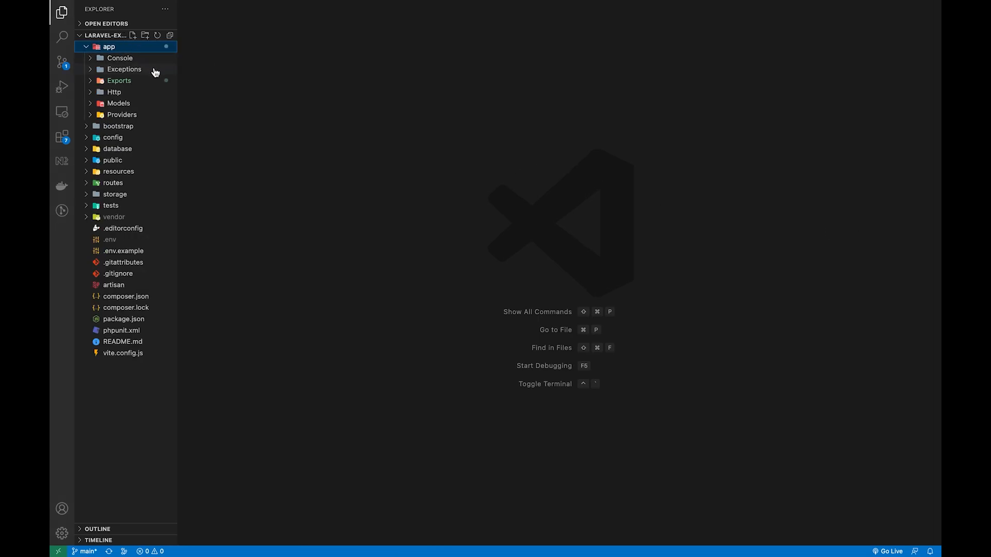
click(119, 80)
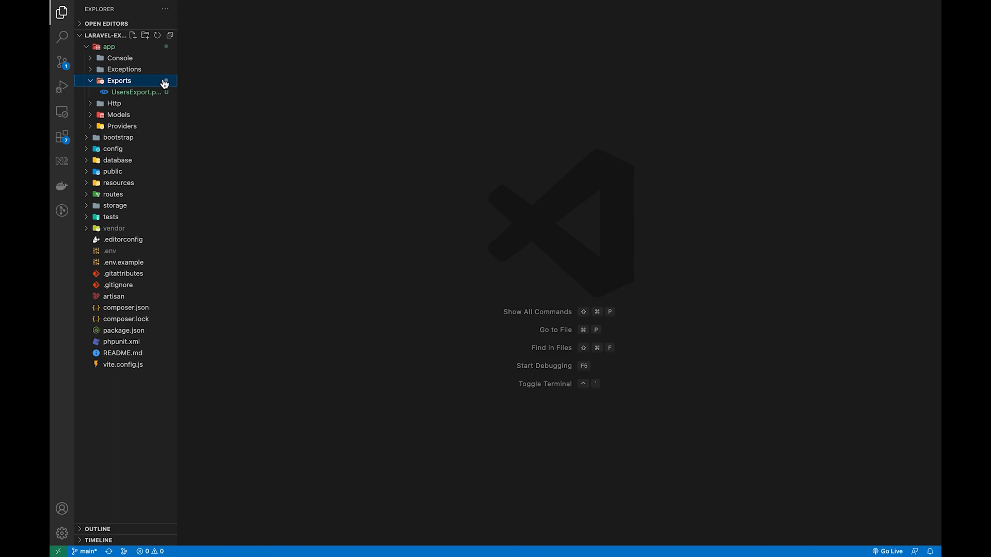
mouse_move(144, 96)
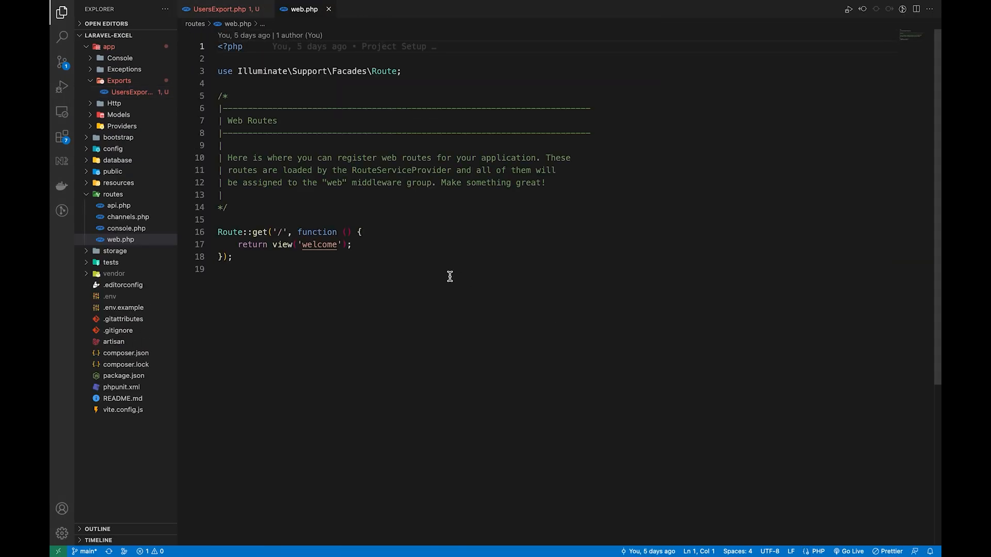
Add a users/export GET route named users.export in web.php
text(Route::get('users/export/', [UsersController::class, 'export']);)
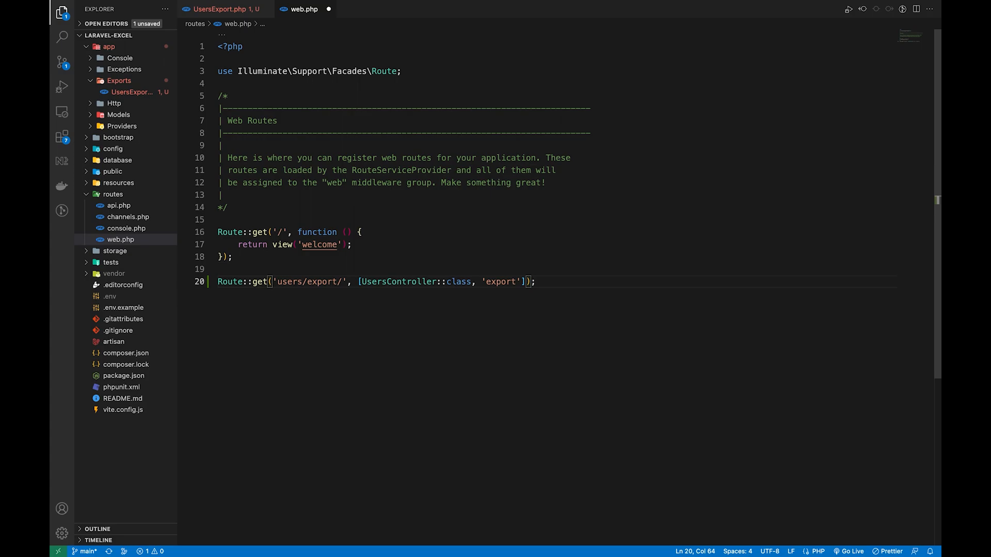
text(->name('users.export');)
text(return Excel::download(new UsersExport, 'users.xlsx');)
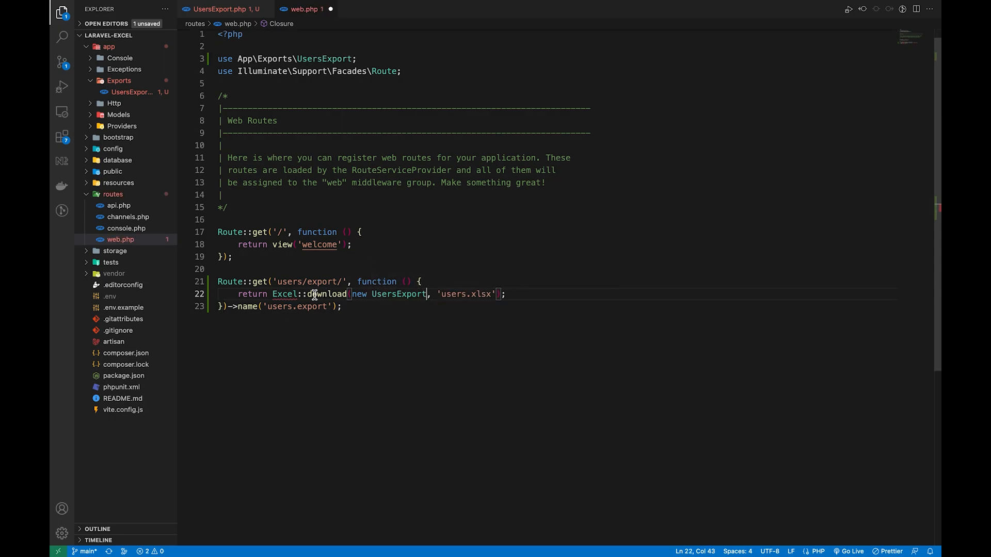
Import the Maatwebsite\Excel\Facades\Excel facade so the route can download users.xlsx
click(298, 294)
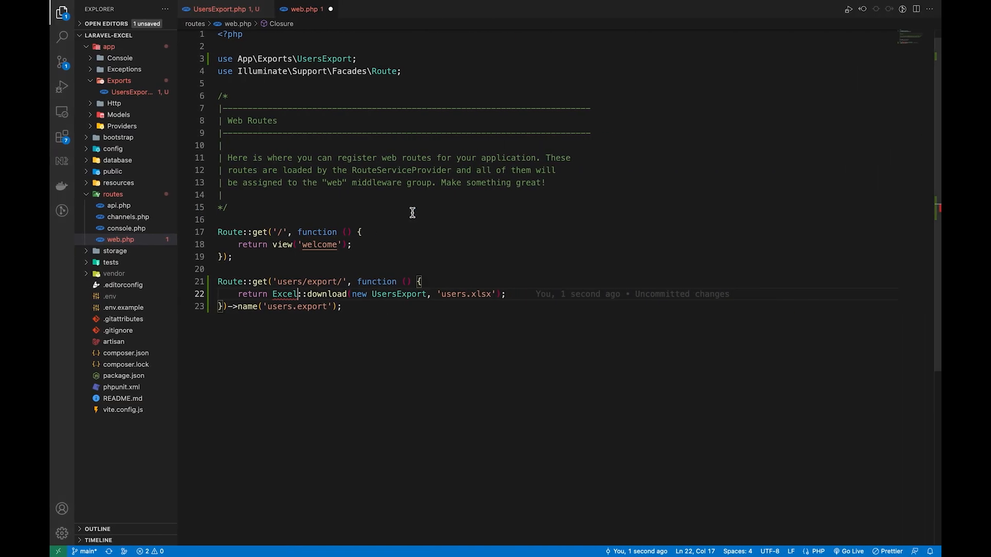
text(use Maatwebsite\Excel\Facades\Excel;)
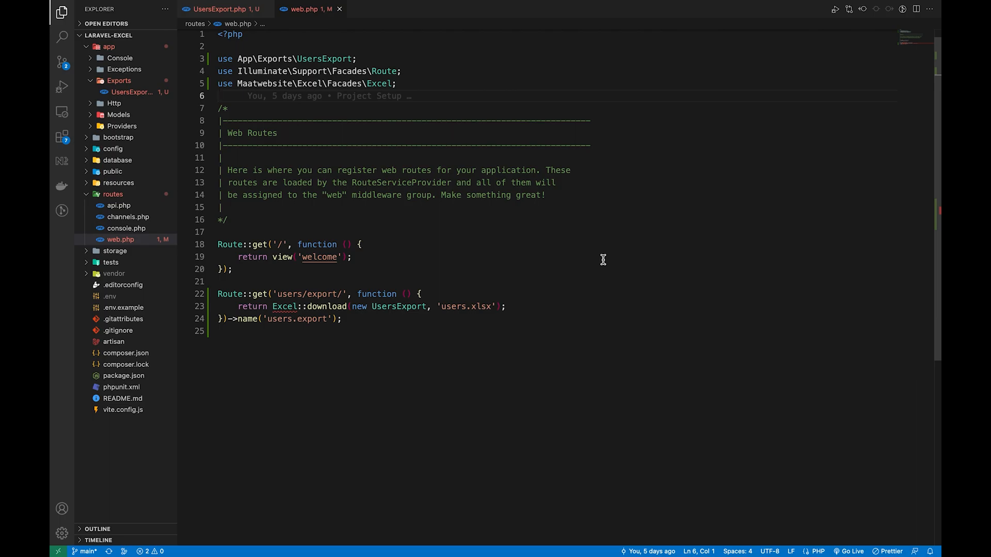
click(220, 96)
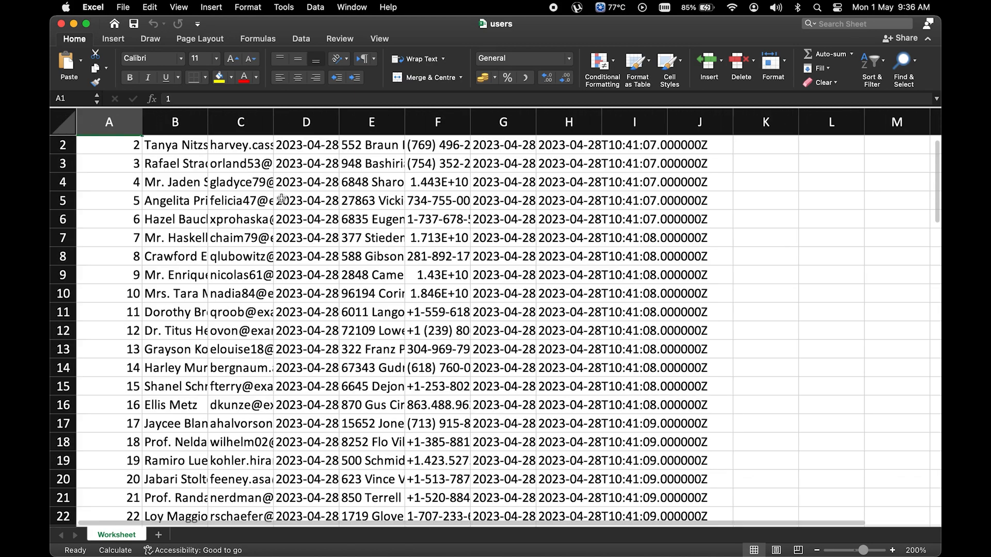
Widen column B in the users workbook so full user names are readable
drag(208, 122, 259, 122)
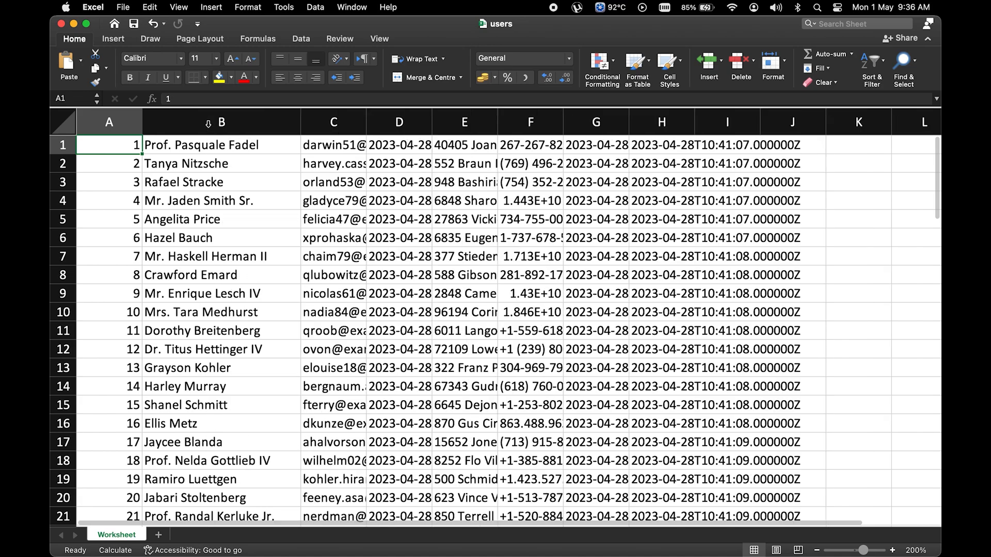